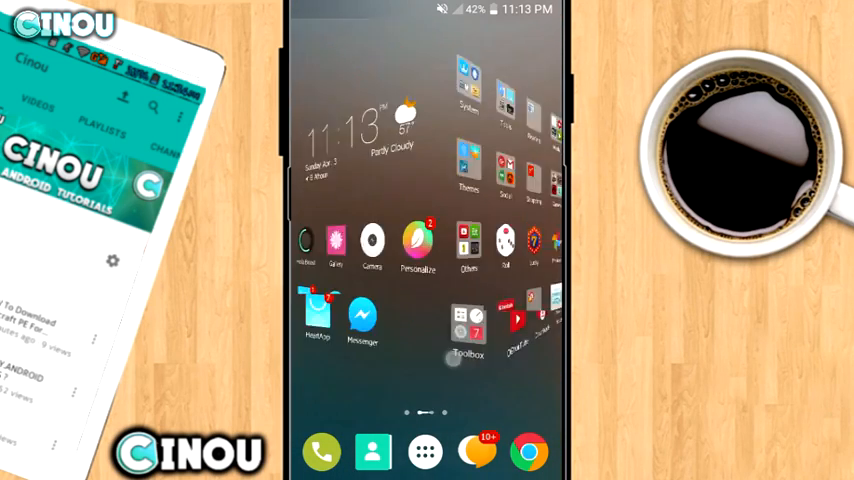
Launch Settings from the home screen icon
{"action": "left_click", "coordinate": [424, 452]}
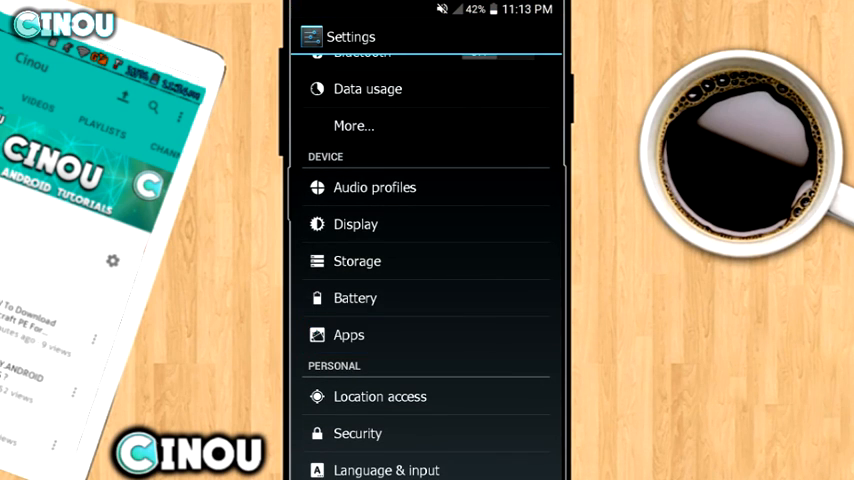
Open the Apps manager and view its Running list
{"action": "left_click", "coordinate": [348, 334]}
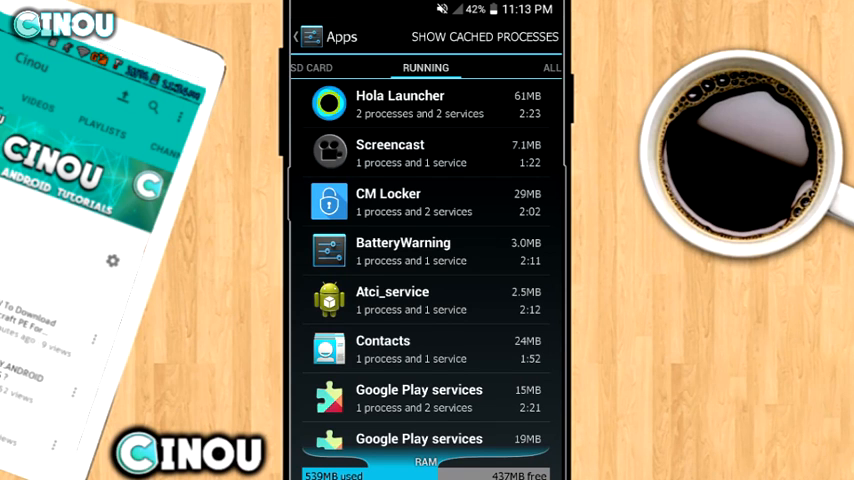
Stop the AtciService system service and the Mem Optimizer service
{"action": "left_click", "coordinate": [403, 251]}
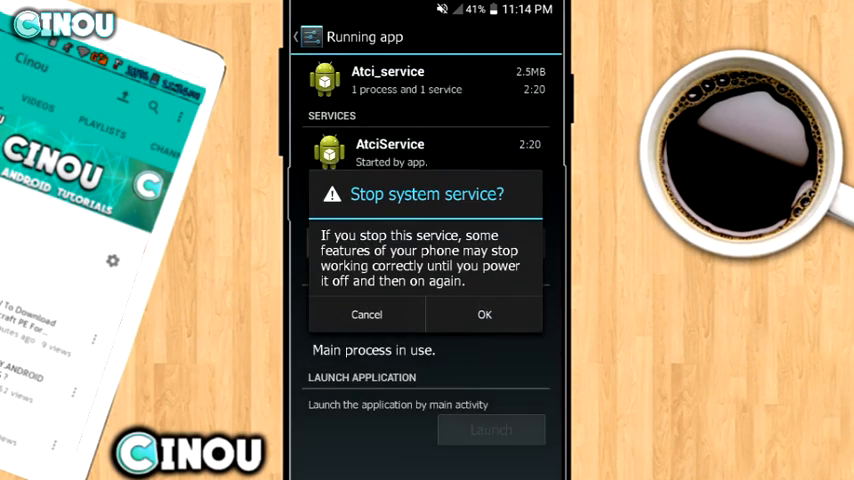
{"action": "left_click", "coordinate": [366, 314]}
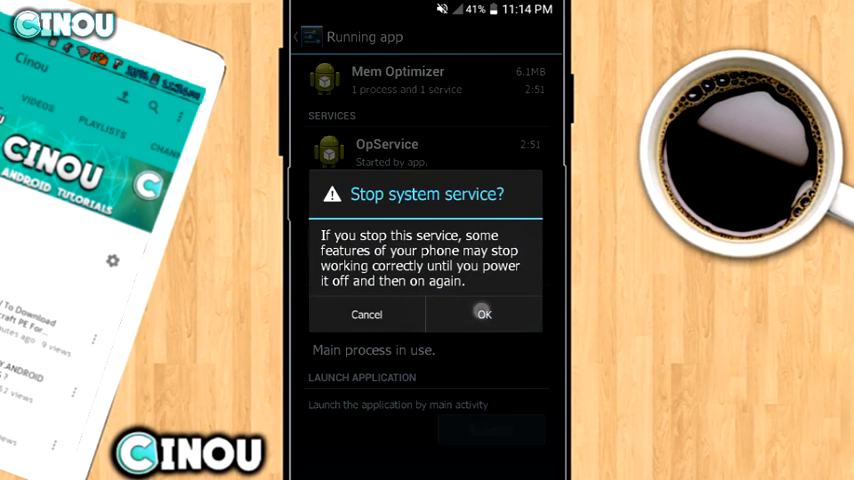
{"action": "left_click", "coordinate": [483, 314]}
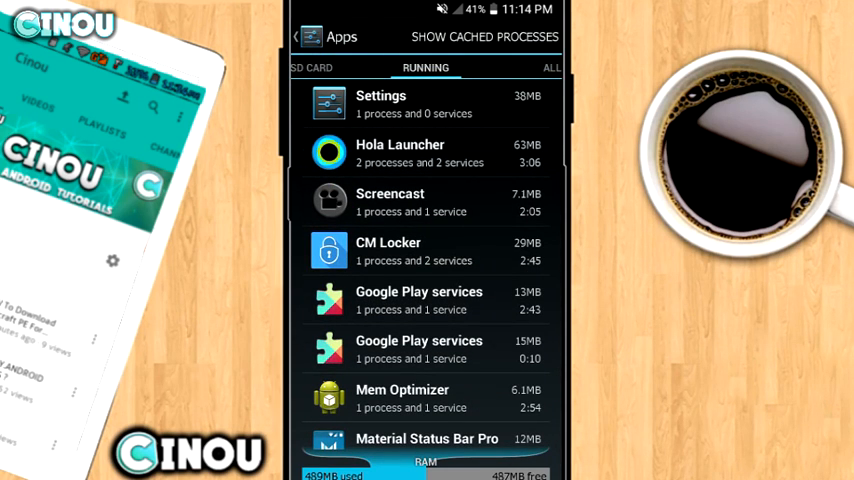
Show cached processes, stop Contacts, then move to the SD CARD apps list
{"action": "left_click", "coordinate": [484, 37]}
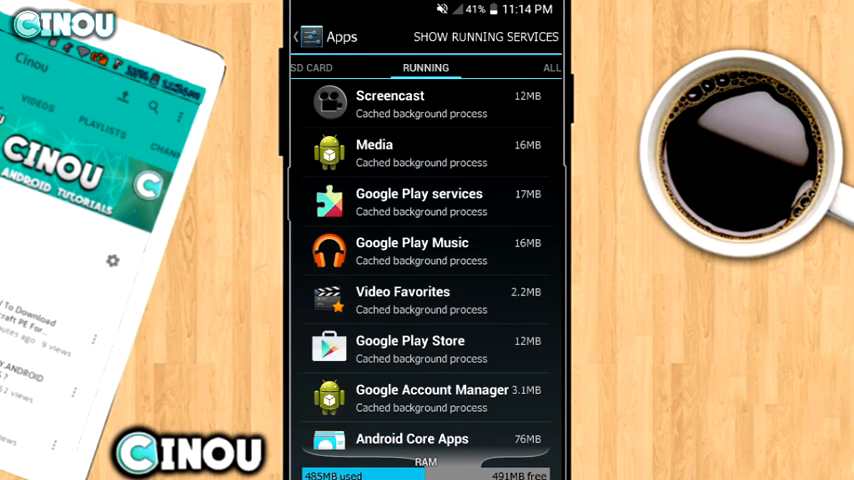
{"action": "scroll", "scroll_direction": "down", "scroll_amount": 3}
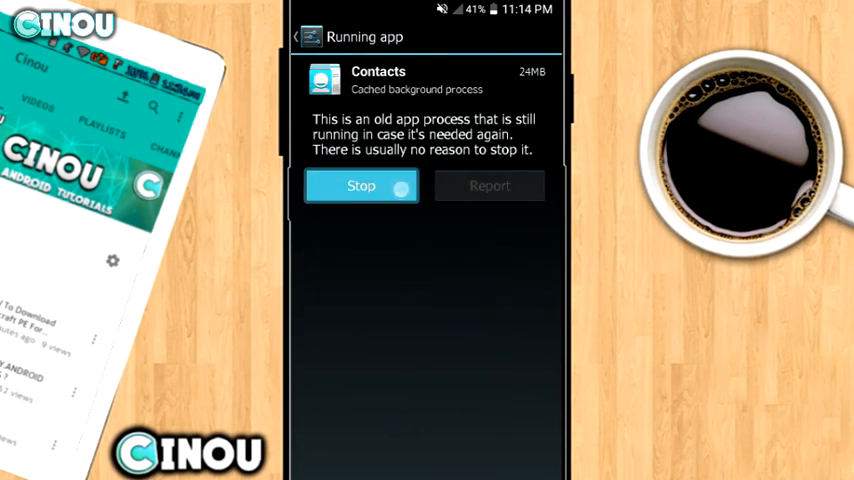
{"action": "left_click", "coordinate": [361, 185]}
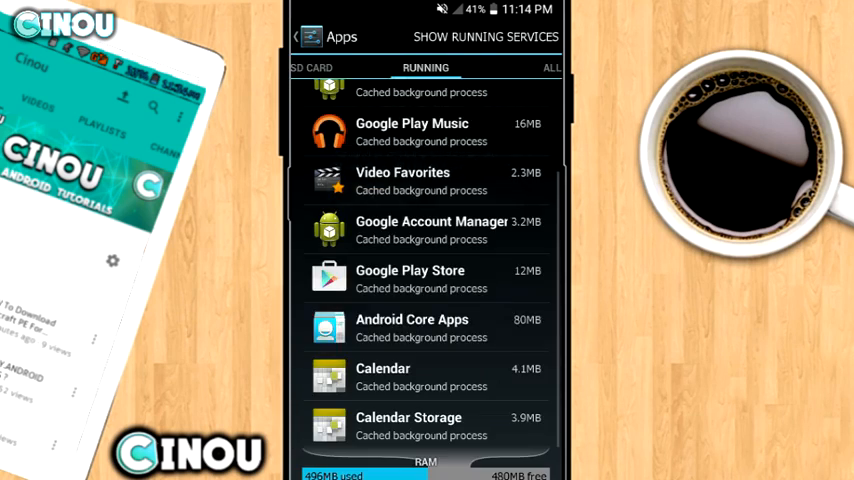
{"action": "scroll", "scroll_direction": "down", "scroll_amount": 3}
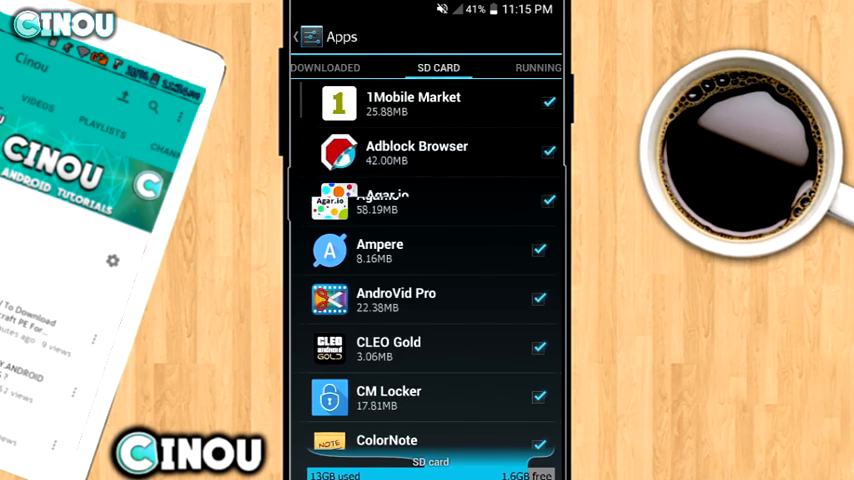
Return to Settings and browse Storage: 14.83GB total, 1.59GB available
{"action": "left_click", "coordinate": [296, 36]}
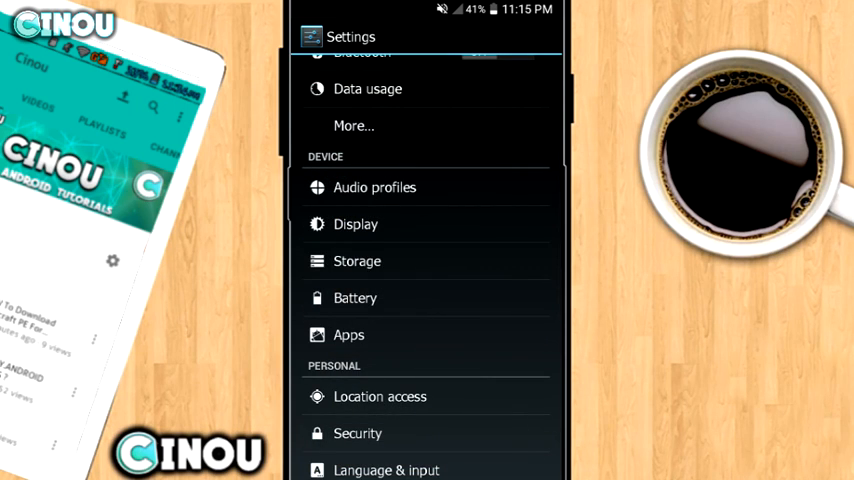
{"action": "left_click", "coordinate": [357, 261]}
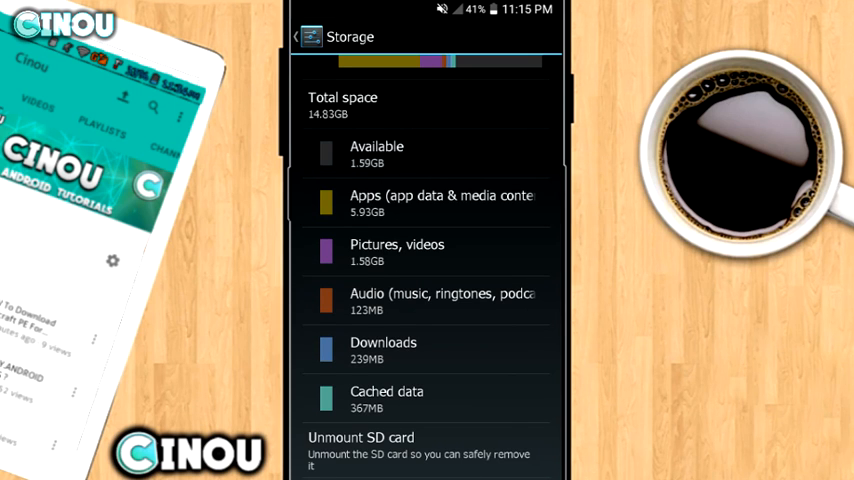
{"action": "scroll", "scroll_direction": "down", "scroll_amount": 3}
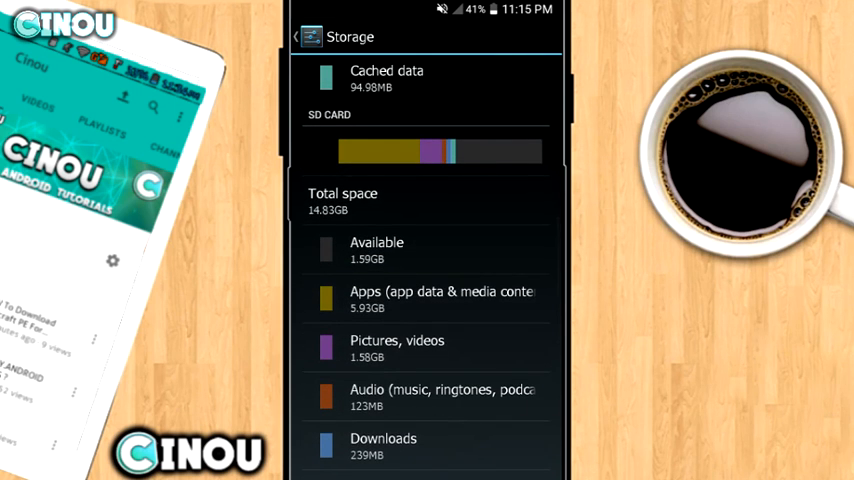
{"action": "scroll", "scroll_direction": "down", "scroll_amount": 3}
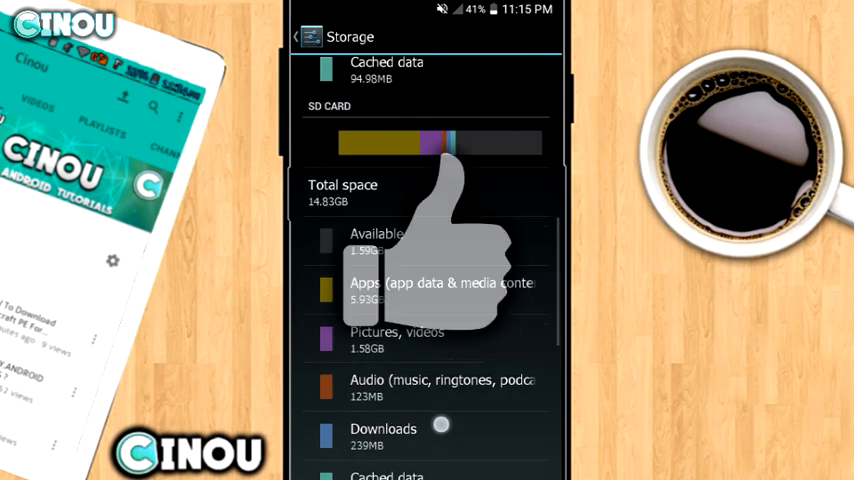
{"action": "scroll", "scroll_direction": "down", "scroll_amount": 3}
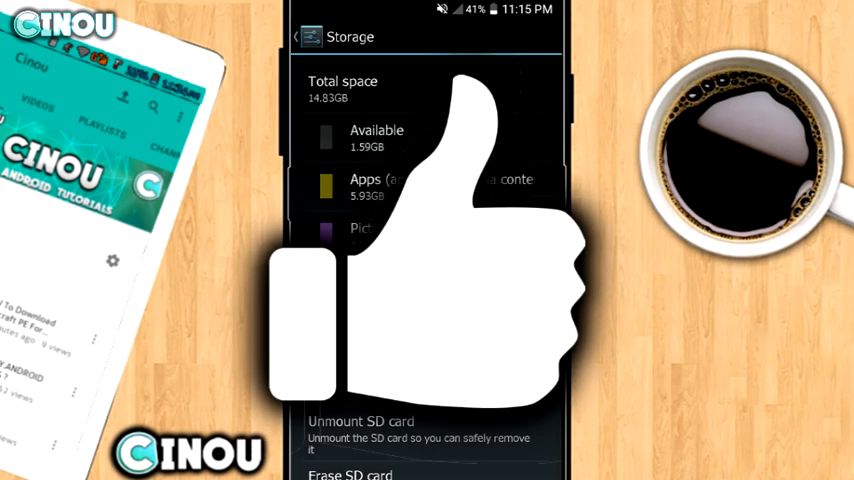